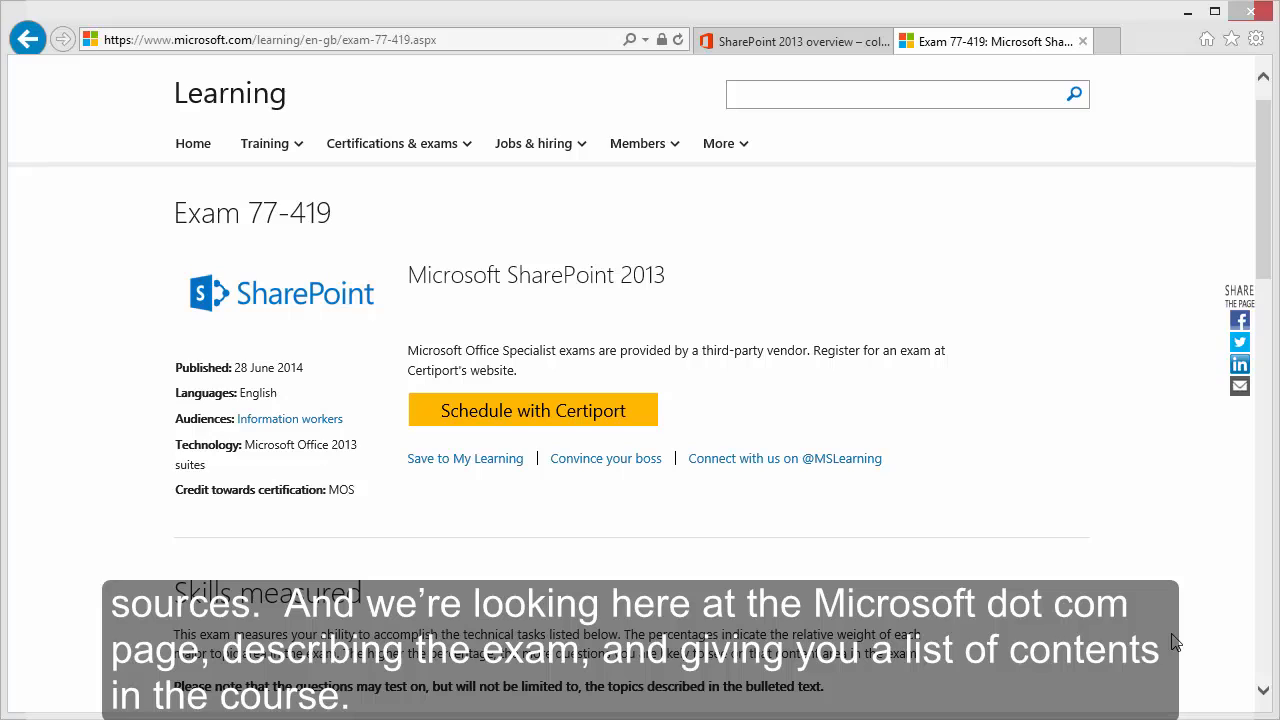
{"action": "mouse_move", "coordinate": [1156, 640]}
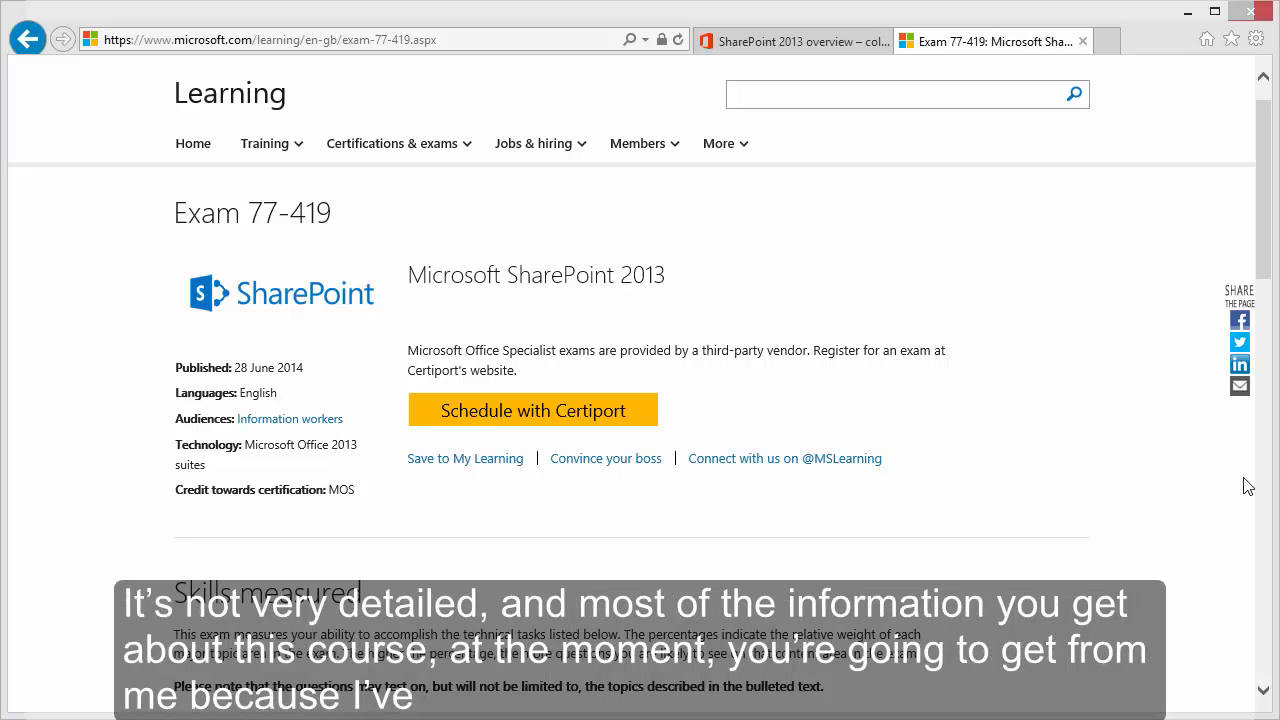
- Scroll to the Skills measured section listing the four exam topic areas and weightings
{"action": "scroll", "scroll_direction": "down", "scroll_amount": 3}
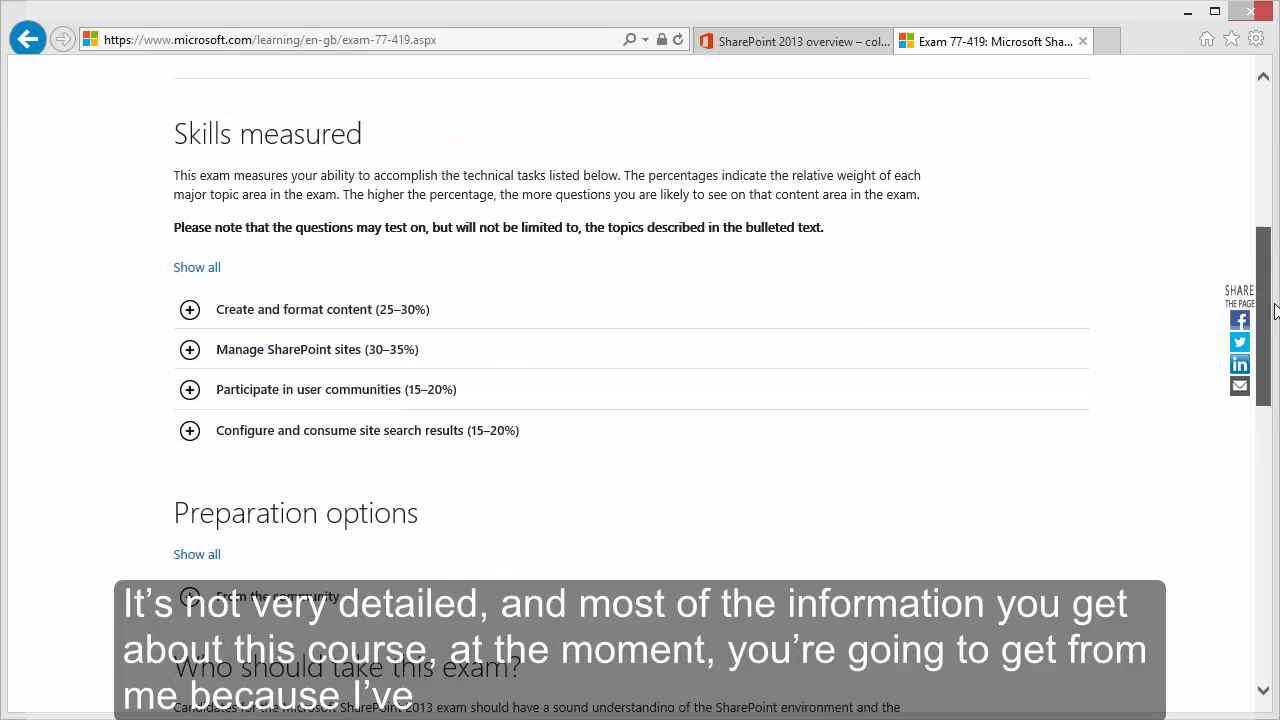
{"action": "scroll", "scroll_direction": "down", "scroll_amount": 3}
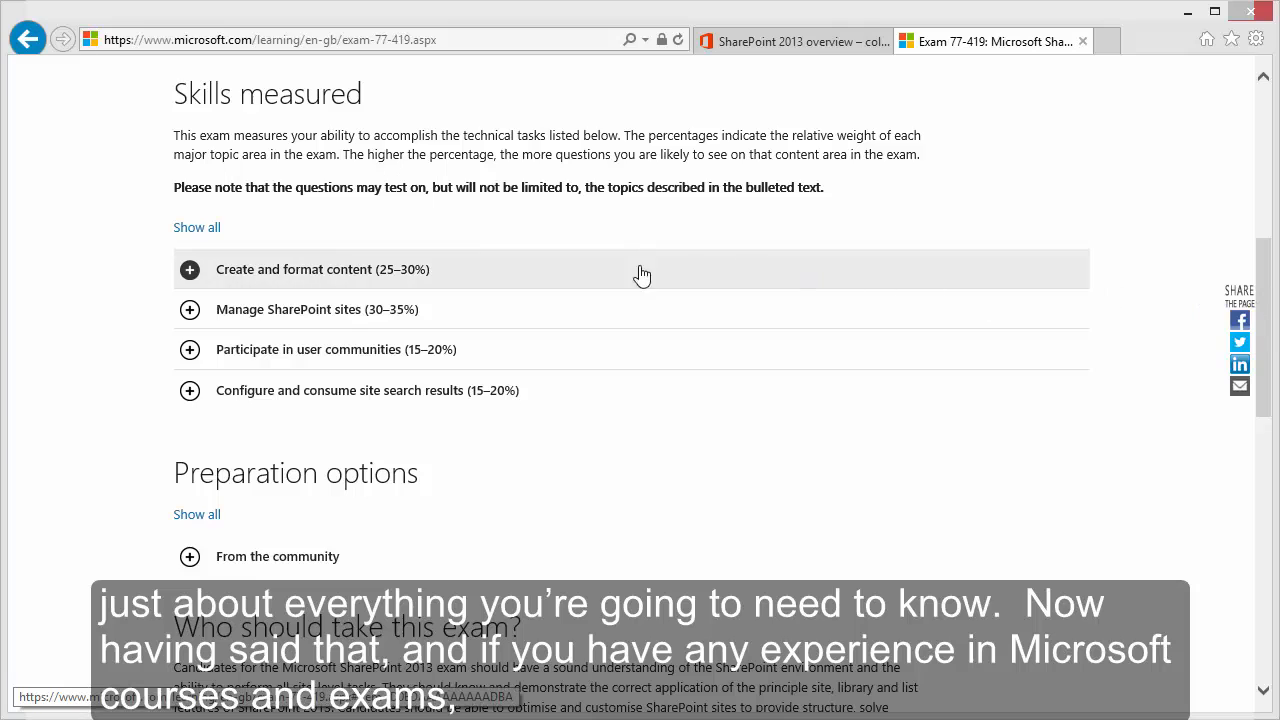
{"action": "left_click", "coordinate": [188, 268]}
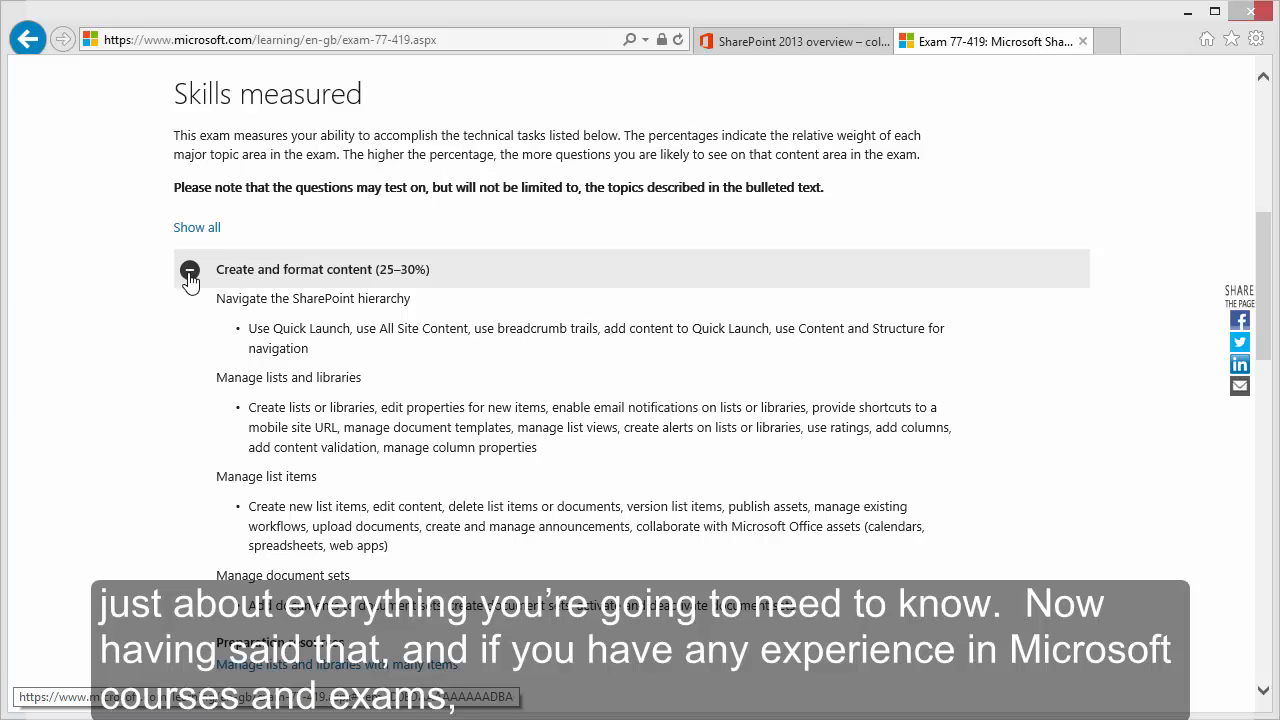
{"action": "left_click", "coordinate": [190, 274]}
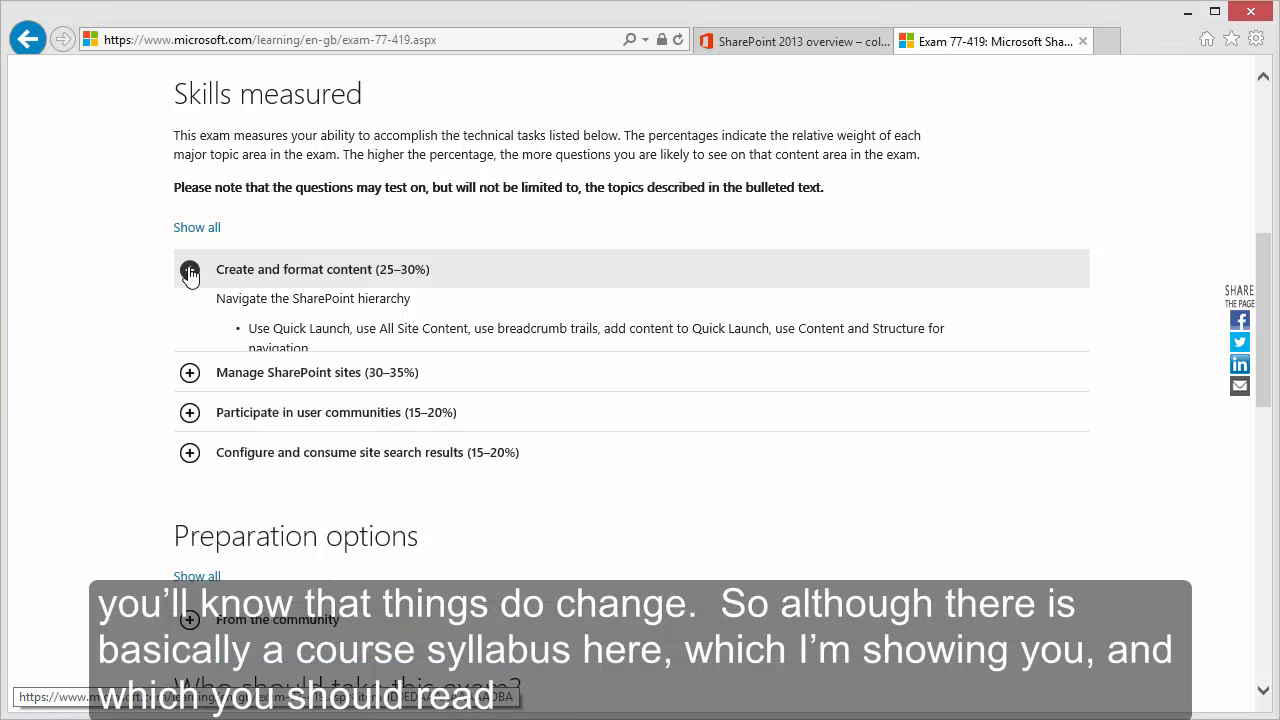
{"action": "left_click", "coordinate": [190, 308]}
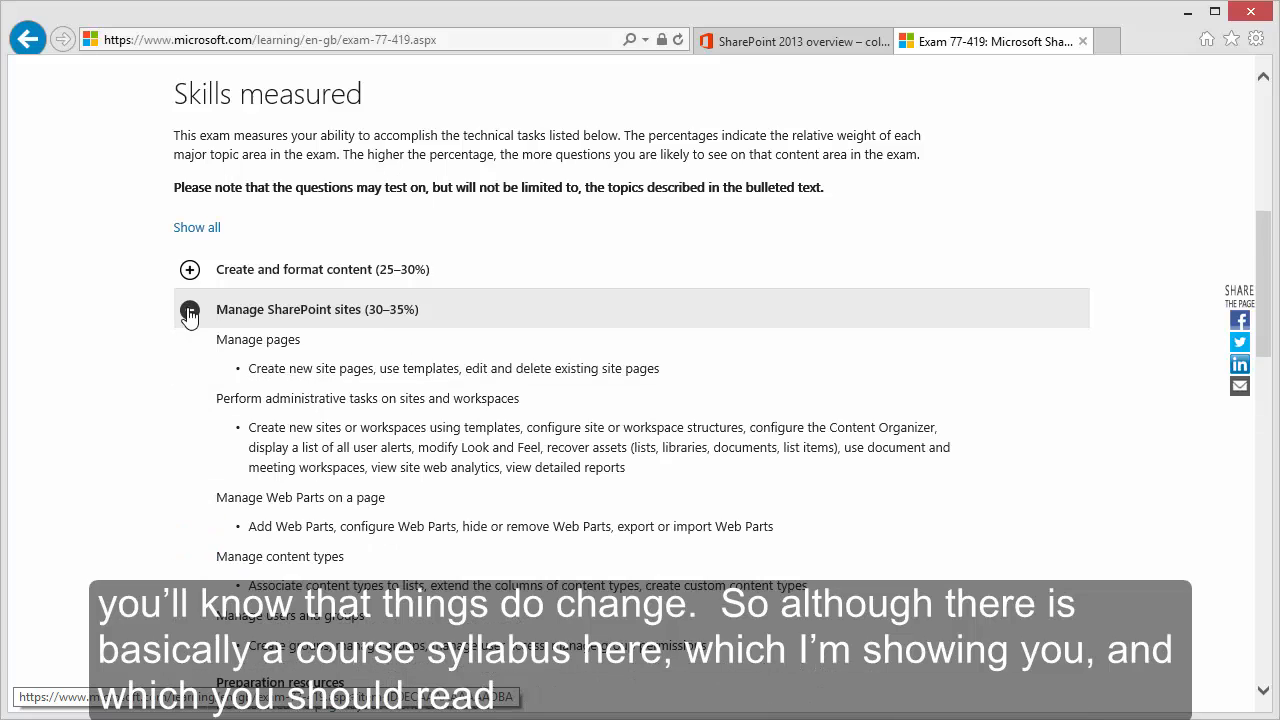
{"action": "left_click", "coordinate": [188, 308]}
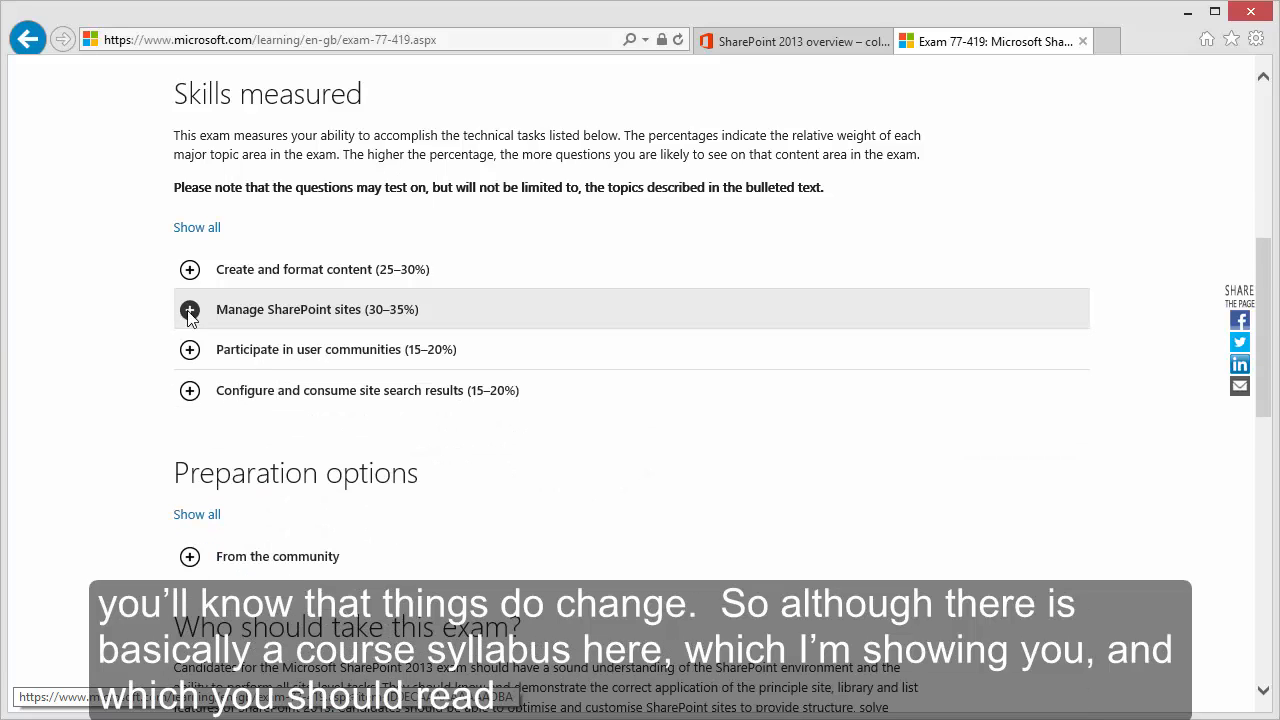
{"action": "left_click", "coordinate": [190, 348]}
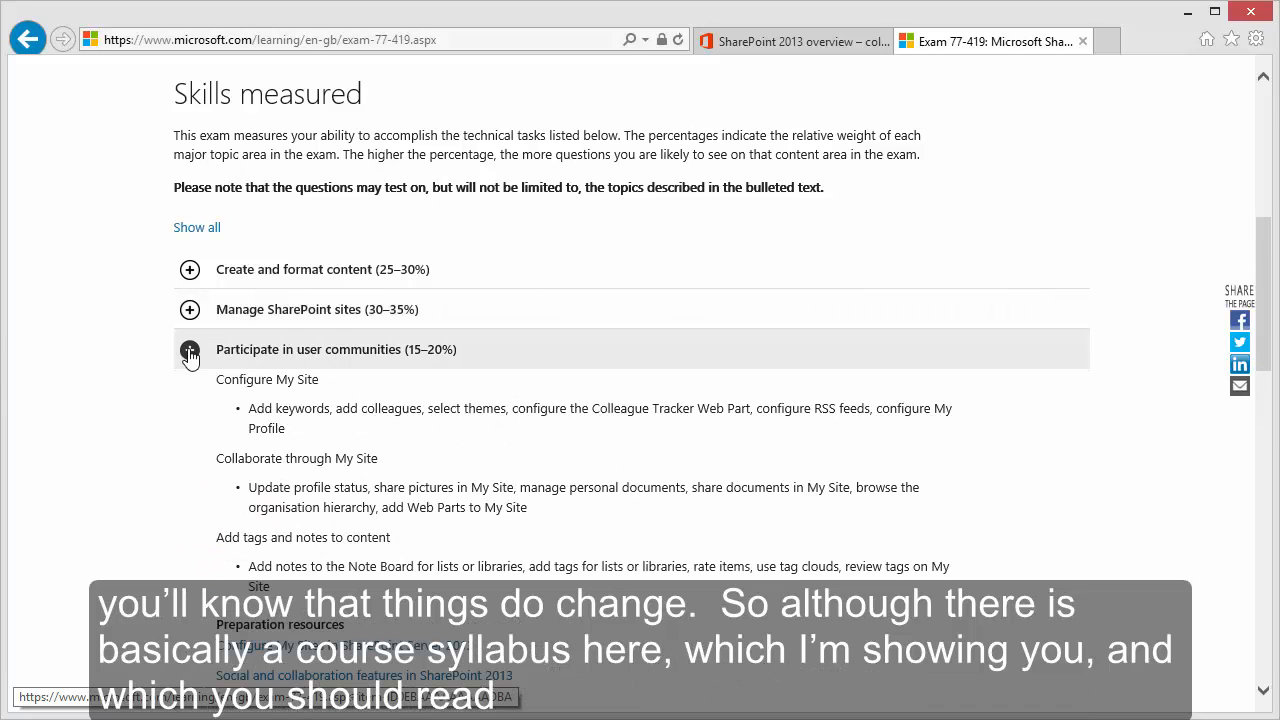
{"action": "left_click", "coordinate": [190, 348]}
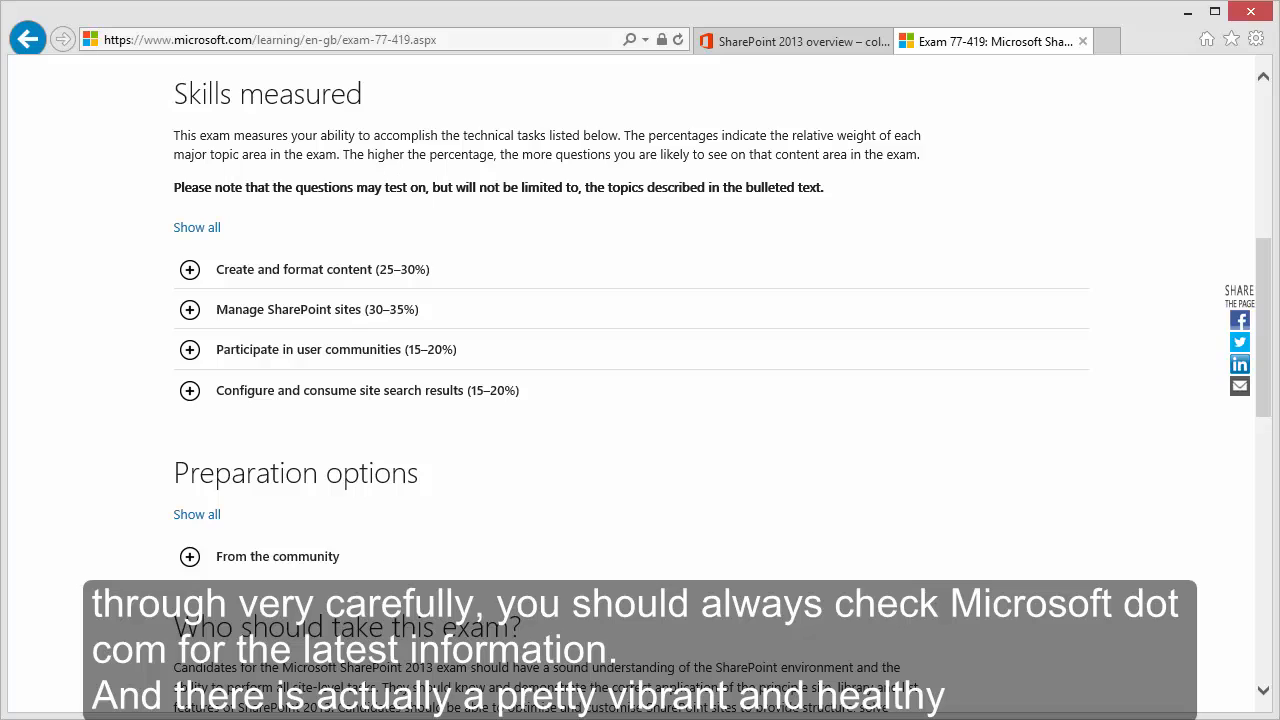
{"action": "scroll", "scroll_direction": "down", "scroll_amount": 3}
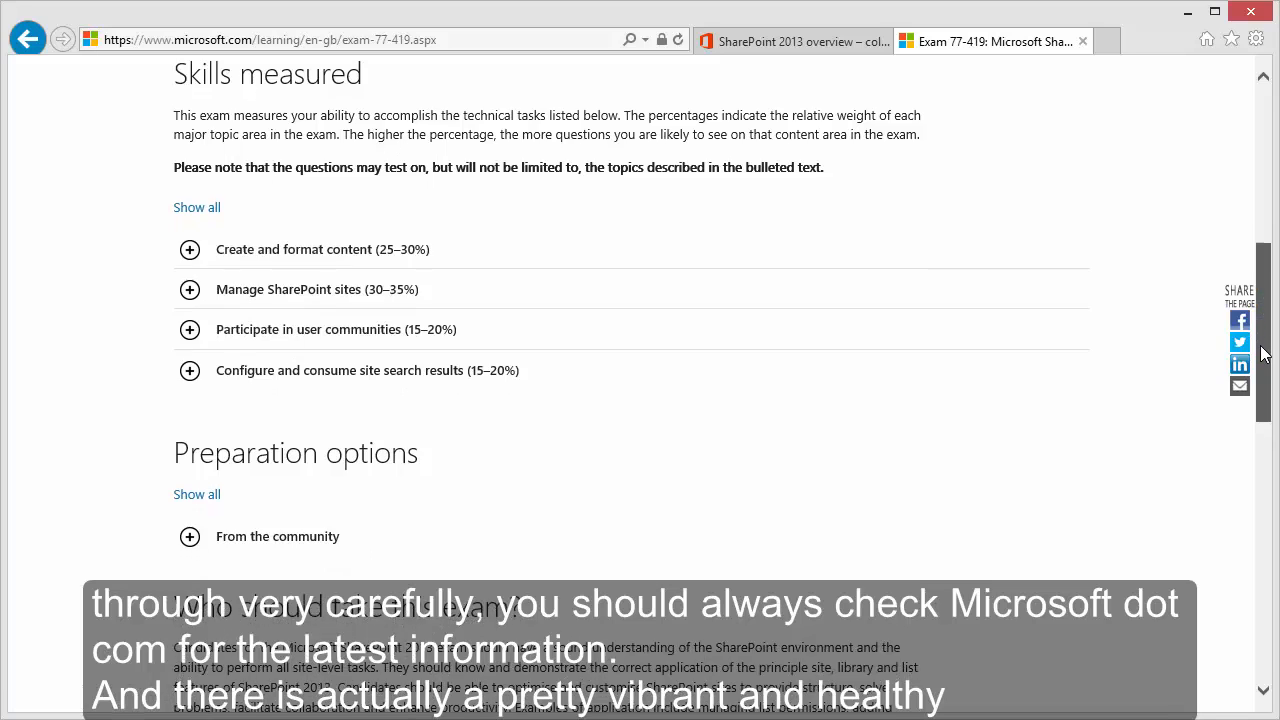
{"action": "scroll", "scroll_direction": "down", "scroll_amount": 3}
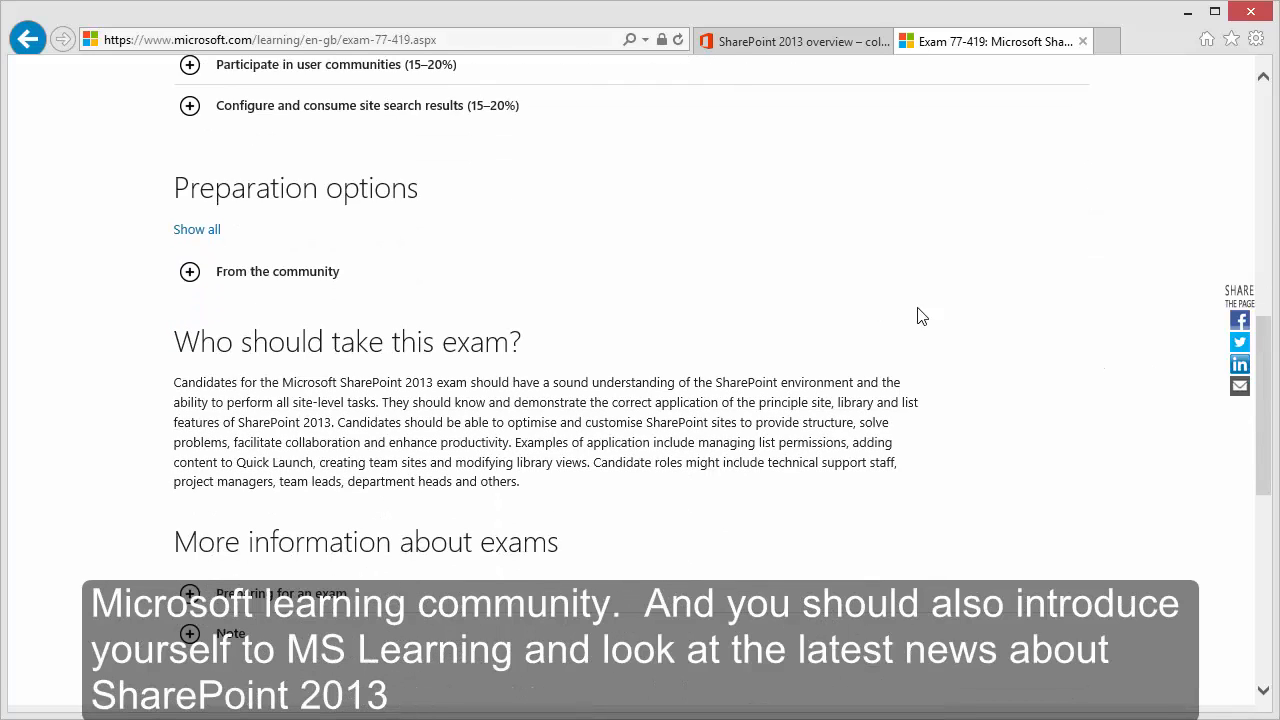
{"action": "left_click", "coordinate": [188, 272]}
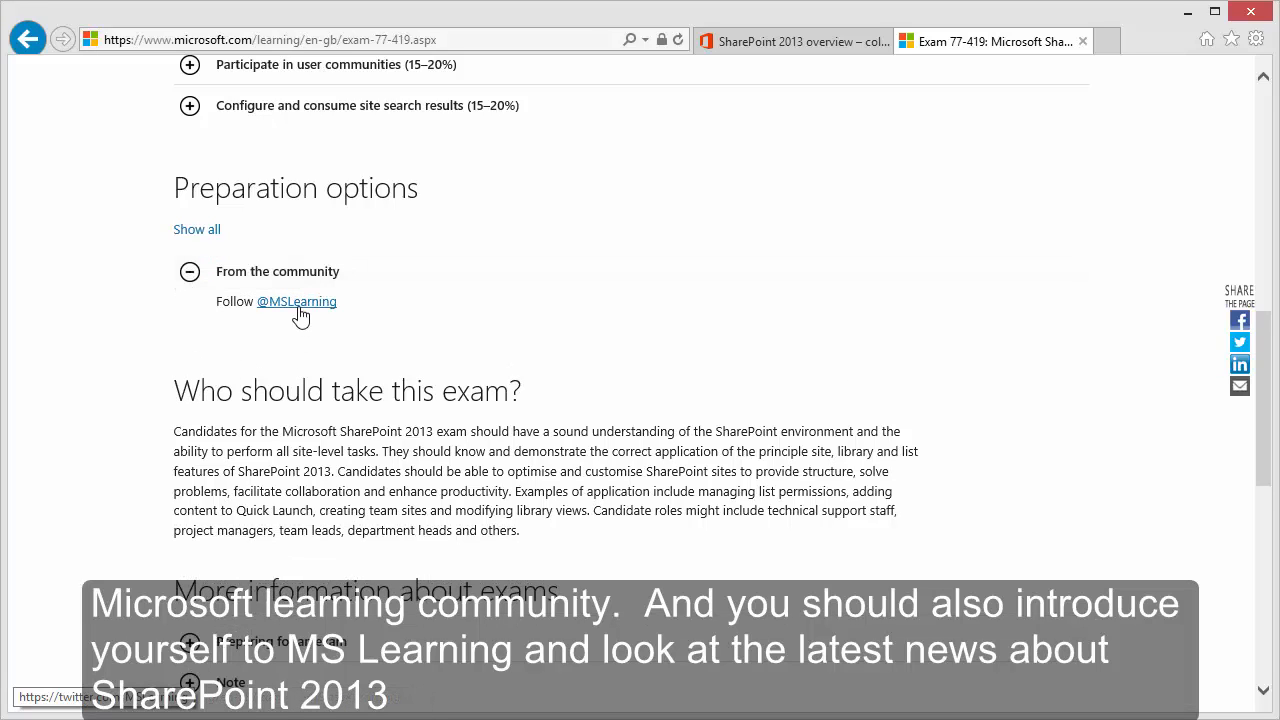
{"action": "mouse_move", "coordinate": [304, 312]}
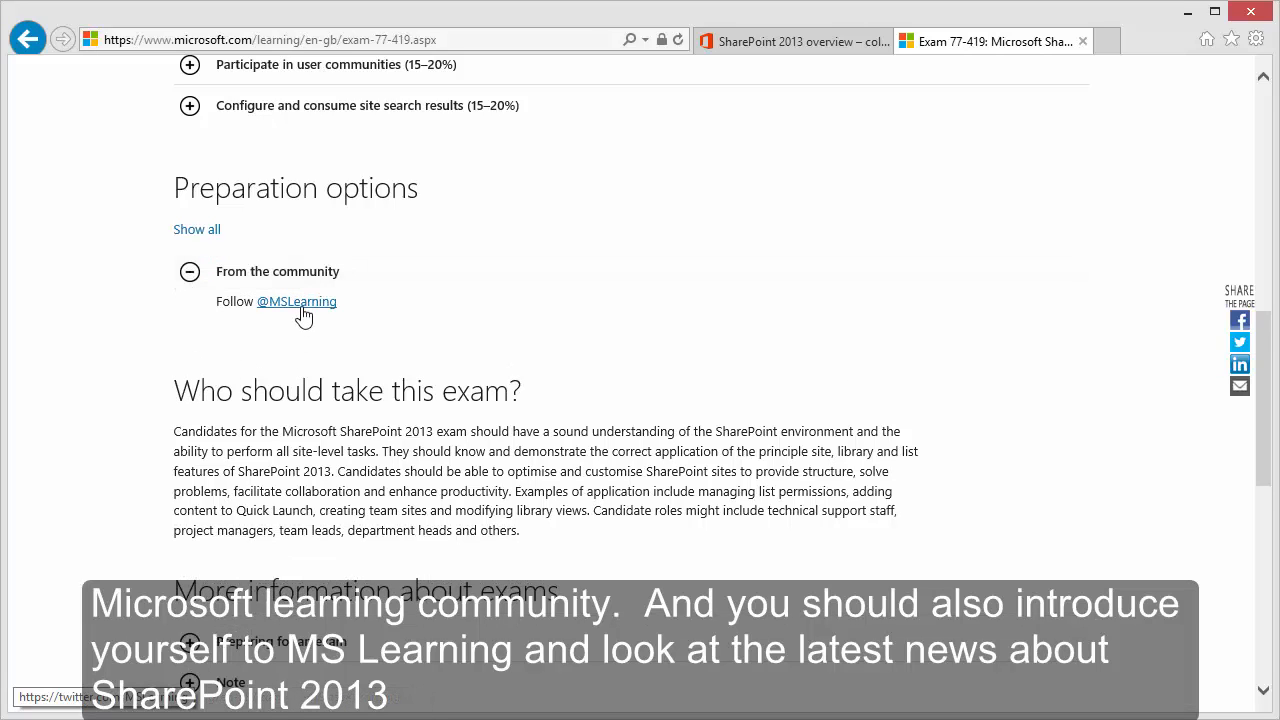
{"action": "mouse_move", "coordinate": [924, 392]}
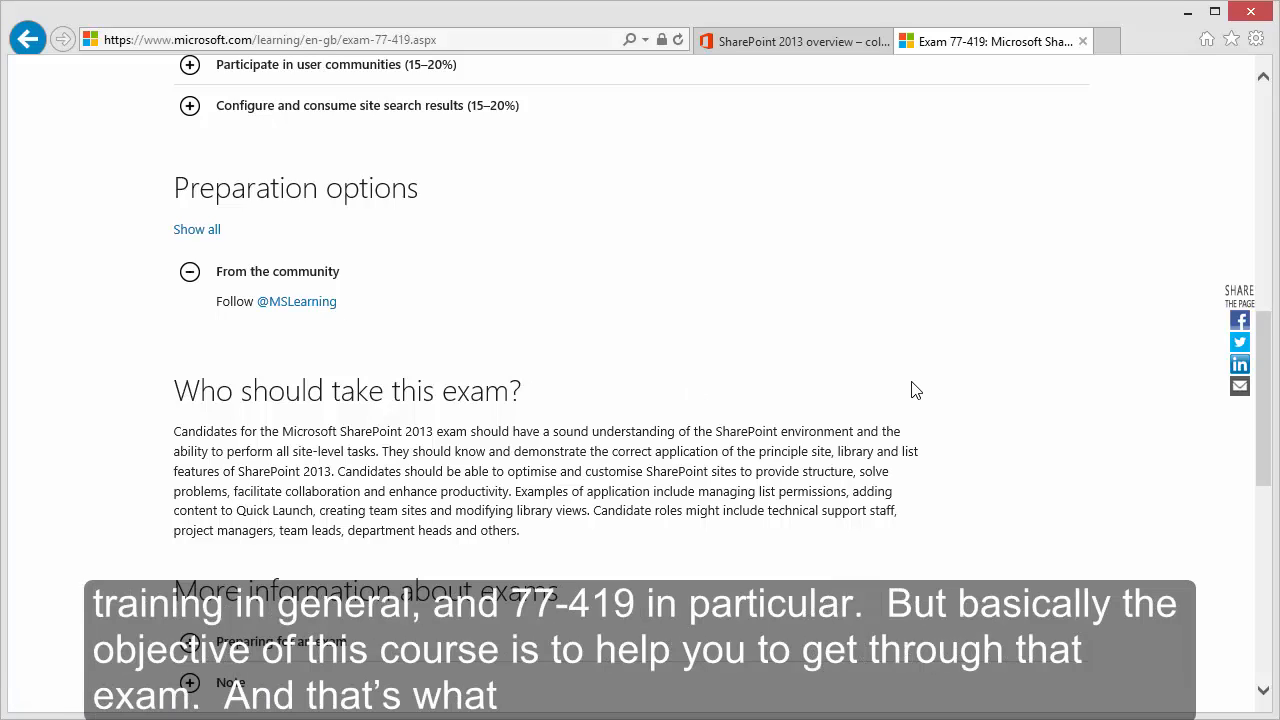
{"action": "mouse_move", "coordinate": [904, 380]}
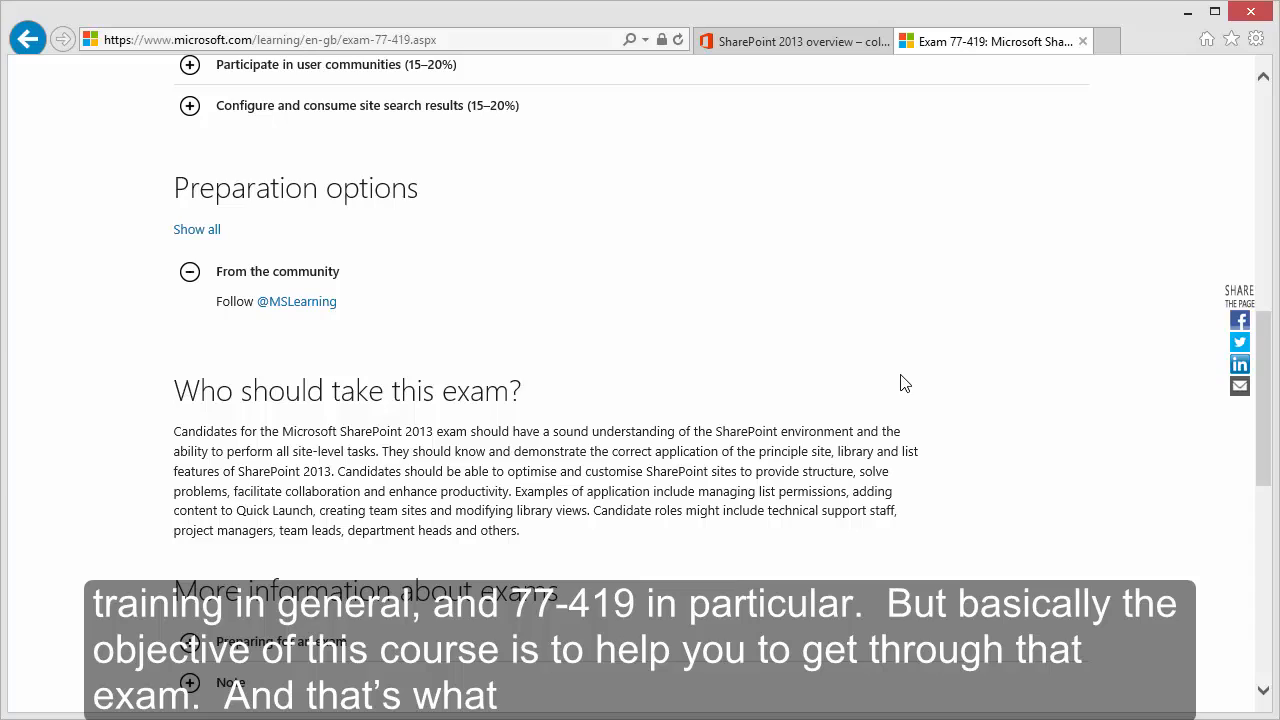
{"action": "mouse_move", "coordinate": [864, 368]}
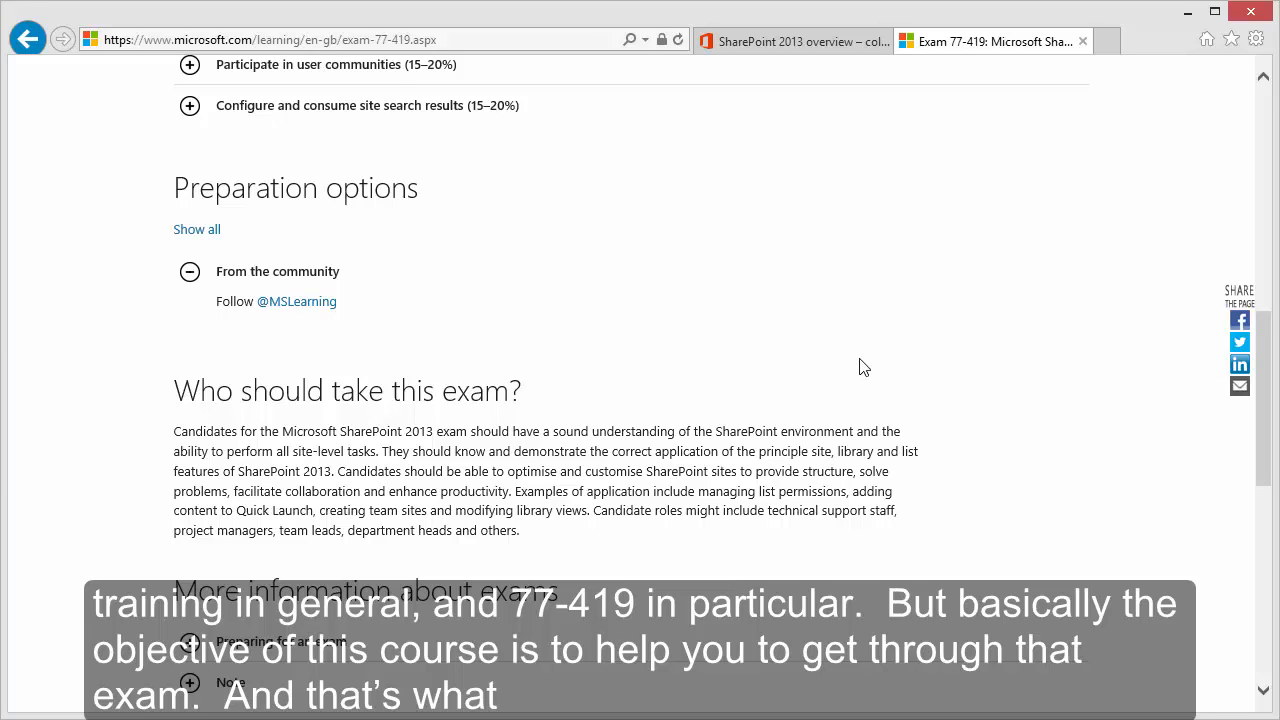
{"action": "mouse_move", "coordinate": [854, 364]}
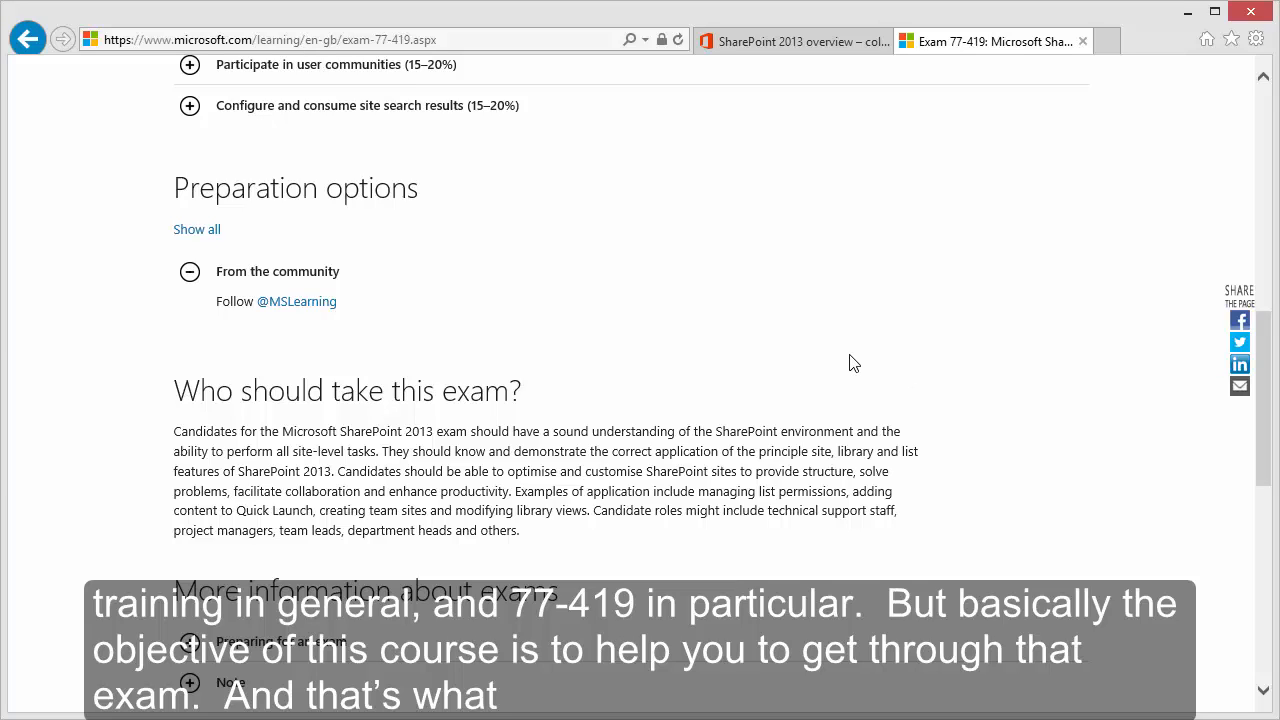
{"action": "mouse_move", "coordinate": [842, 362]}
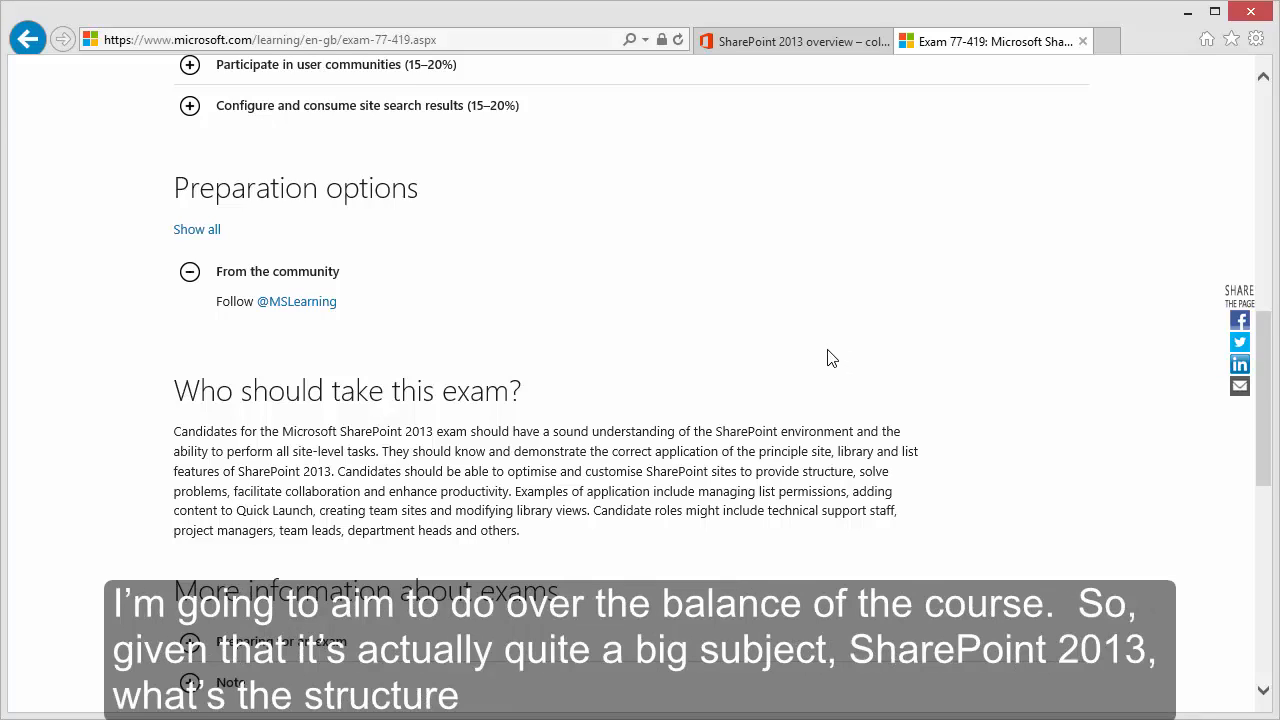
{"action": "mouse_move", "coordinate": [820, 352]}
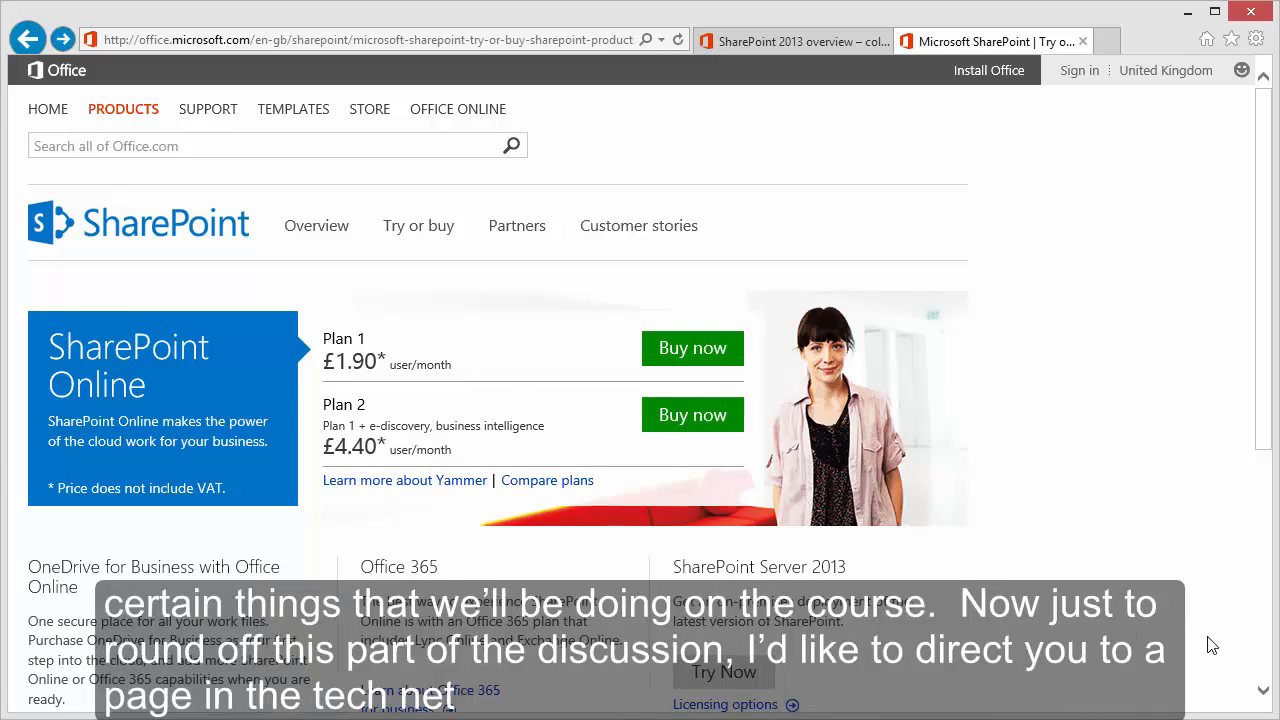
- Switch to the TechNet SharePoint Online Service Description for Office 365 page
{"action": "left_click", "coordinate": [992, 40]}
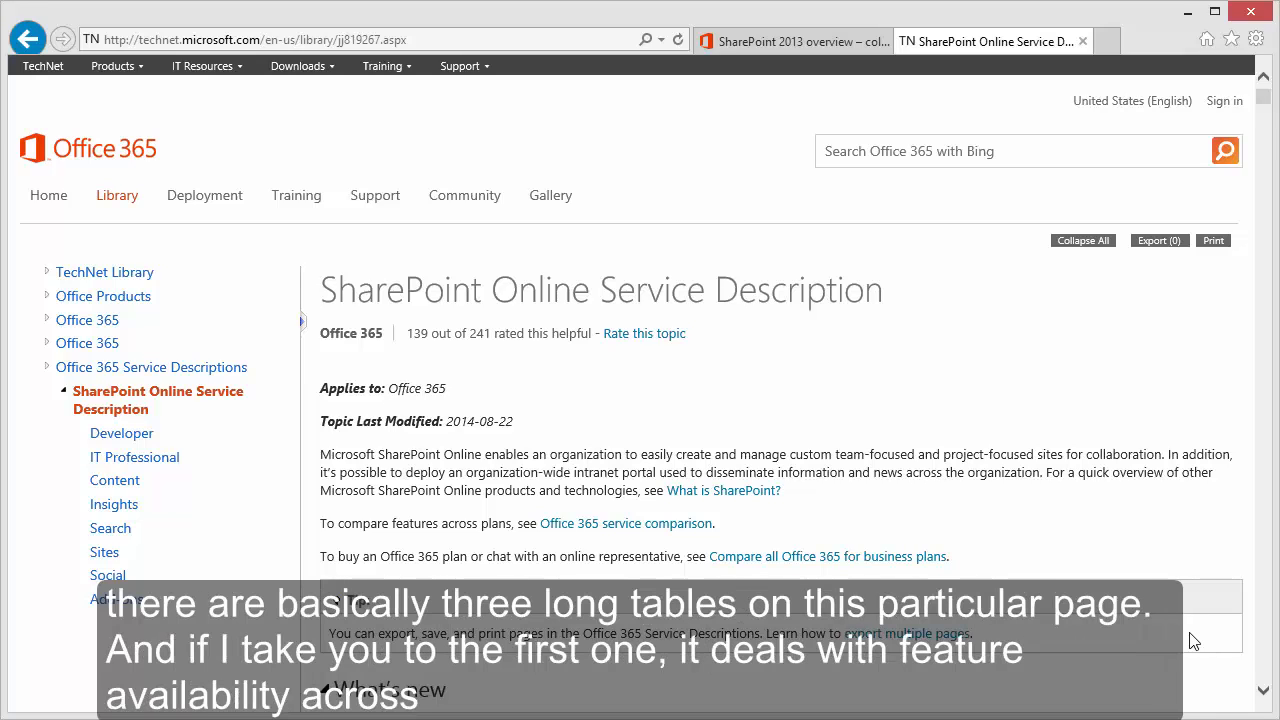
{"action": "mouse_move", "coordinate": [1188, 624]}
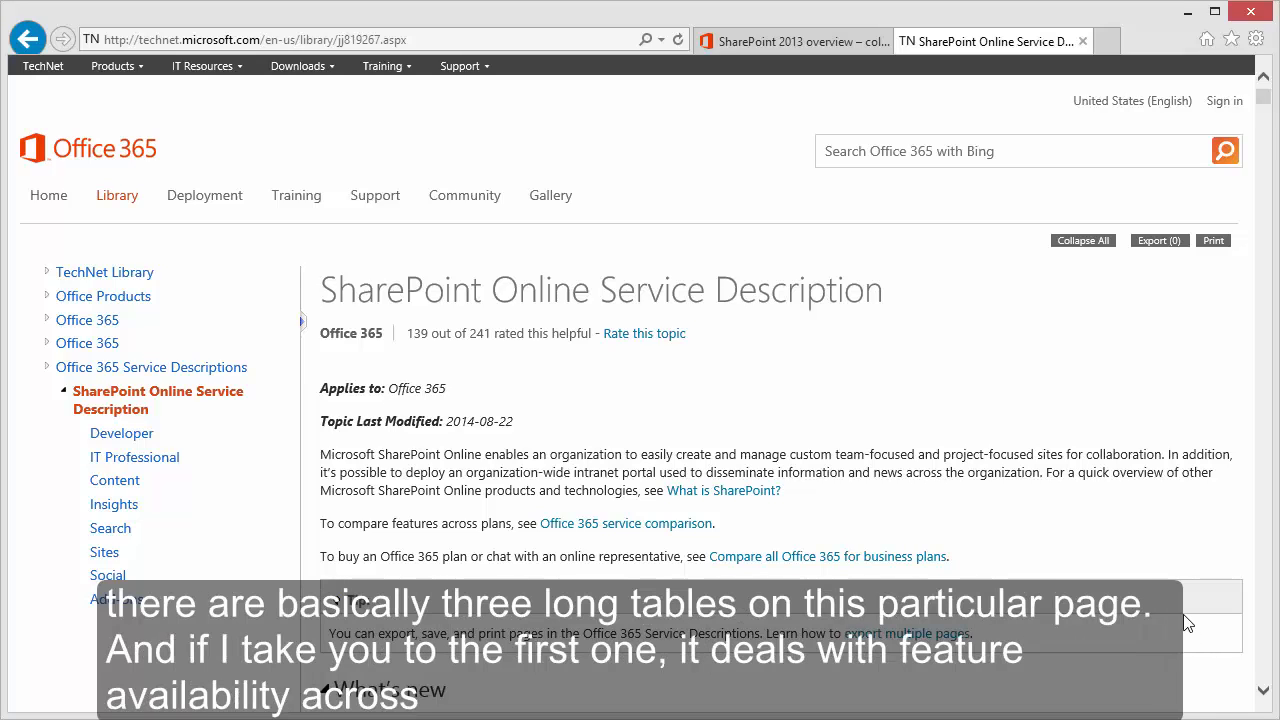
{"action": "mouse_move", "coordinate": [1260, 390]}
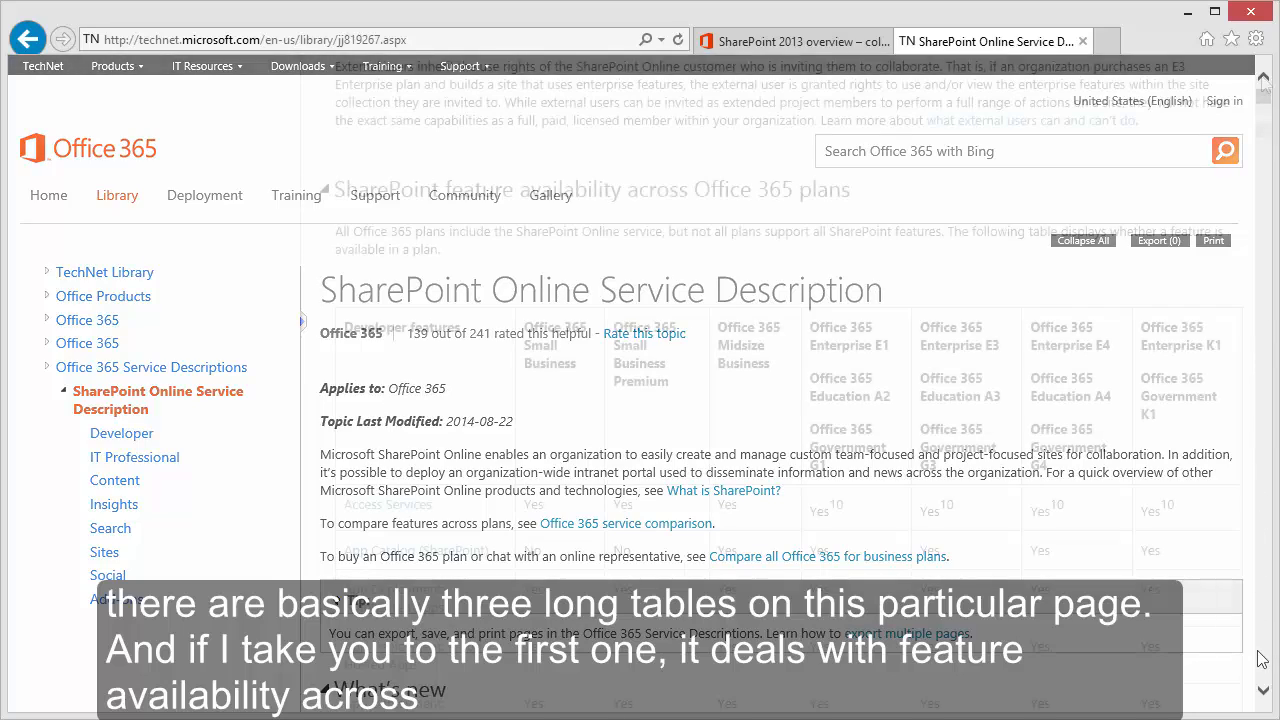
- Scroll through the Office 365 plans feature table rows down to the standalone Plan 1 and Plan 2 table
{"action": "scroll", "scroll_direction": "down", "scroll_amount": 3}
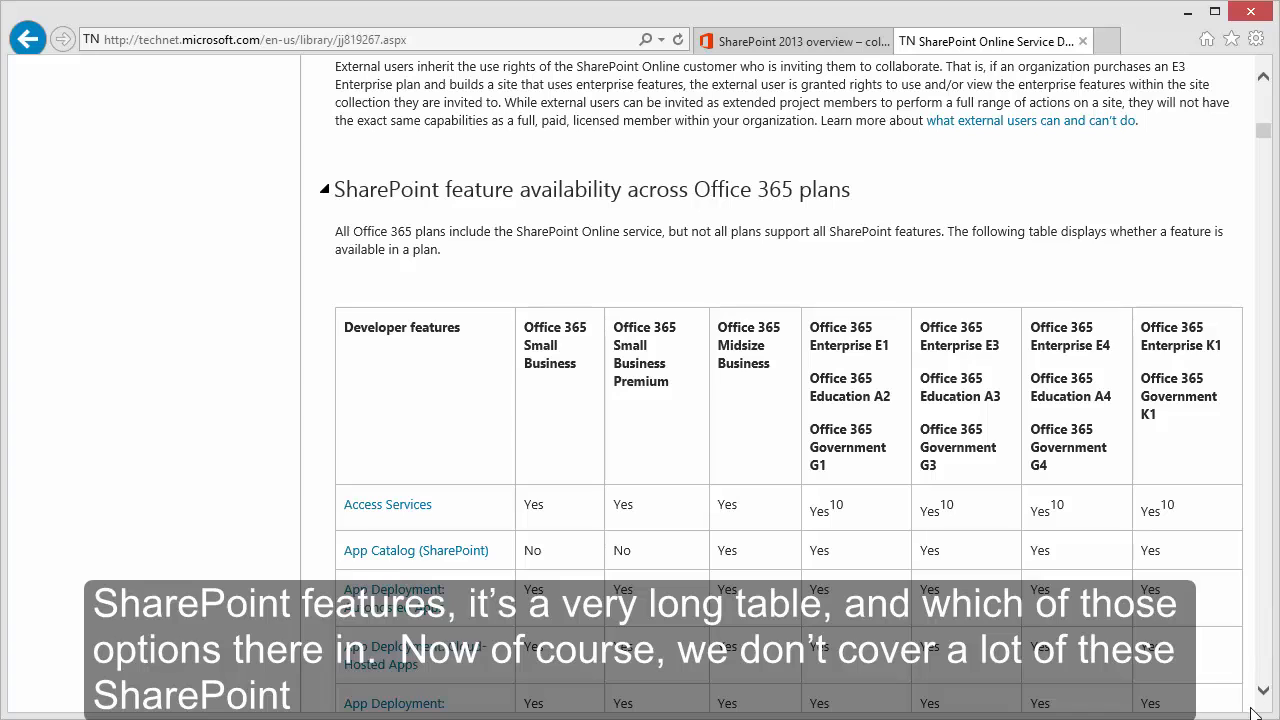
{"action": "scroll", "scroll_direction": "down", "scroll_amount": 3}
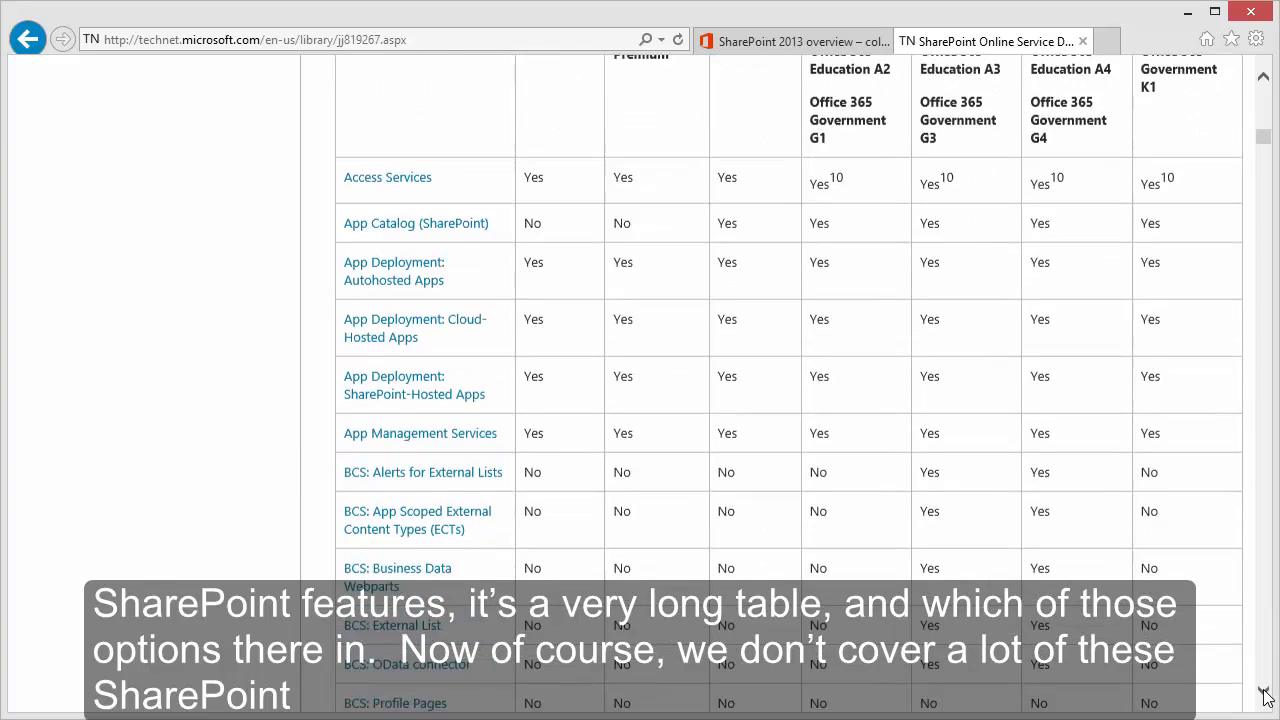
{"action": "scroll", "scroll_direction": "down", "scroll_amount": 3}
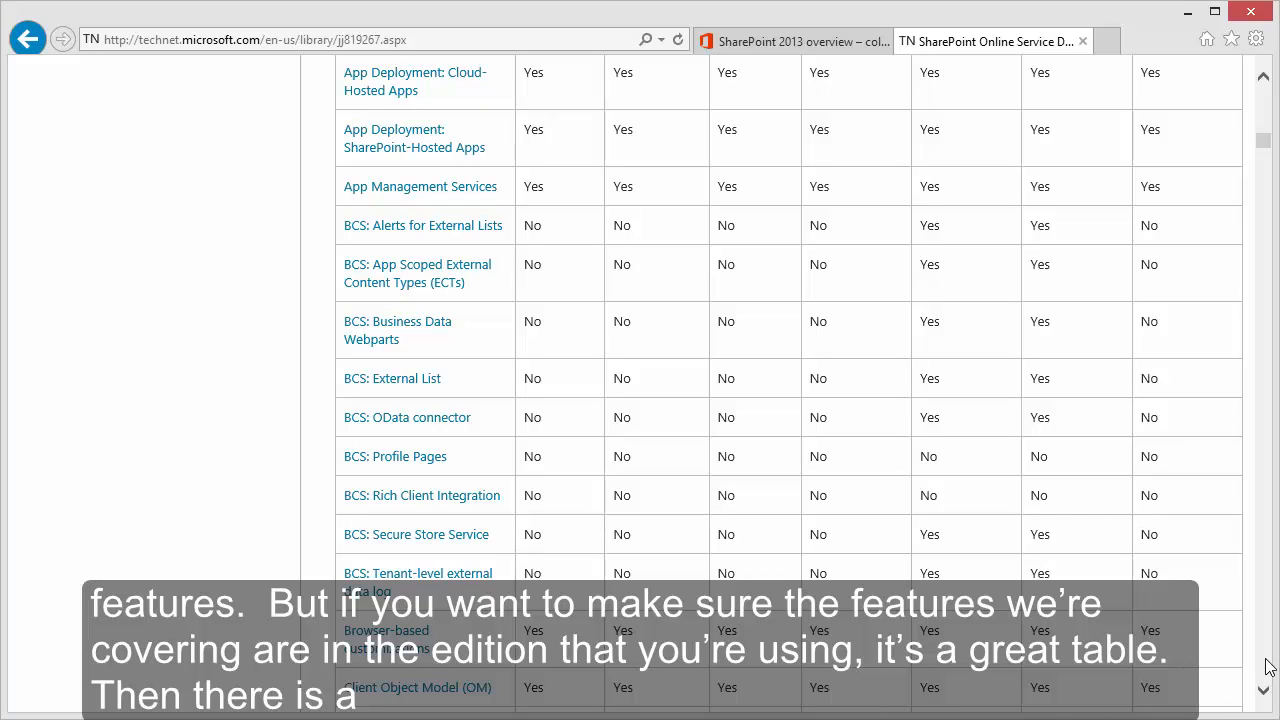
{"action": "scroll", "scroll_direction": "down", "scroll_amount": 3}
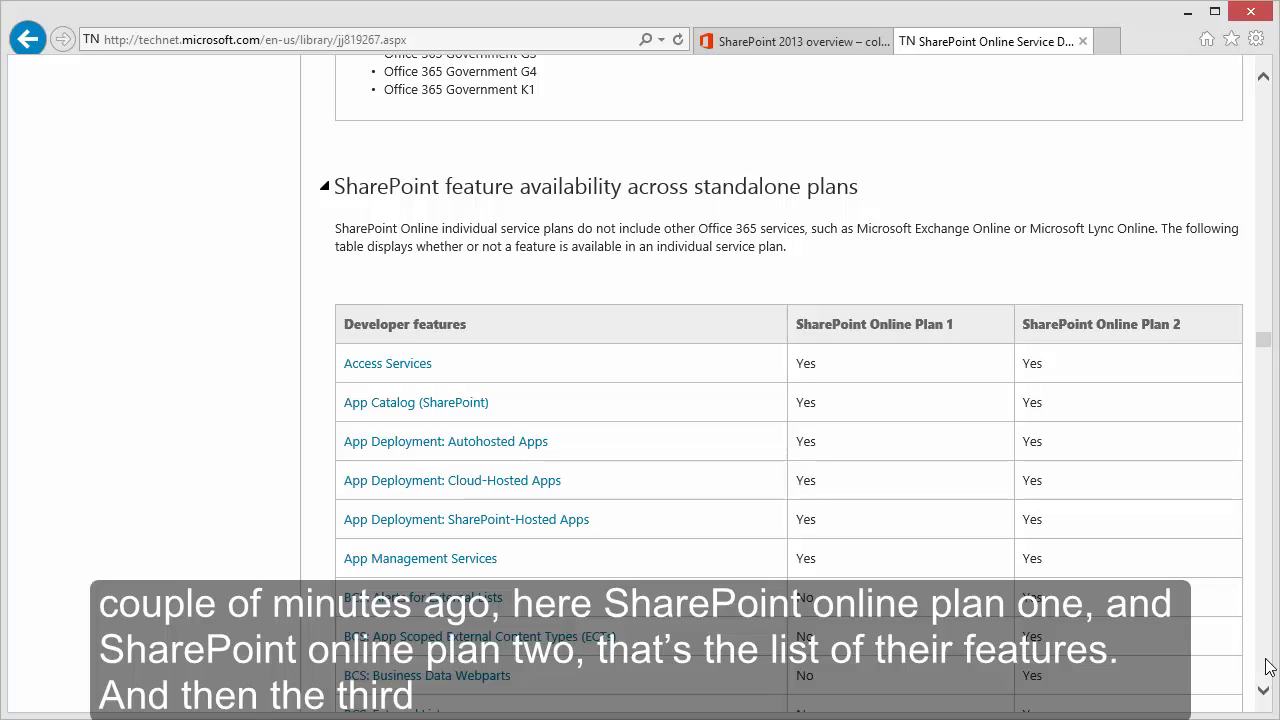
- Scroll to the on-premises table comparing Foundation 2013 with Server 2013 Standard and Enterprise CAL
{"action": "scroll", "scroll_direction": "down", "scroll_amount": 3}
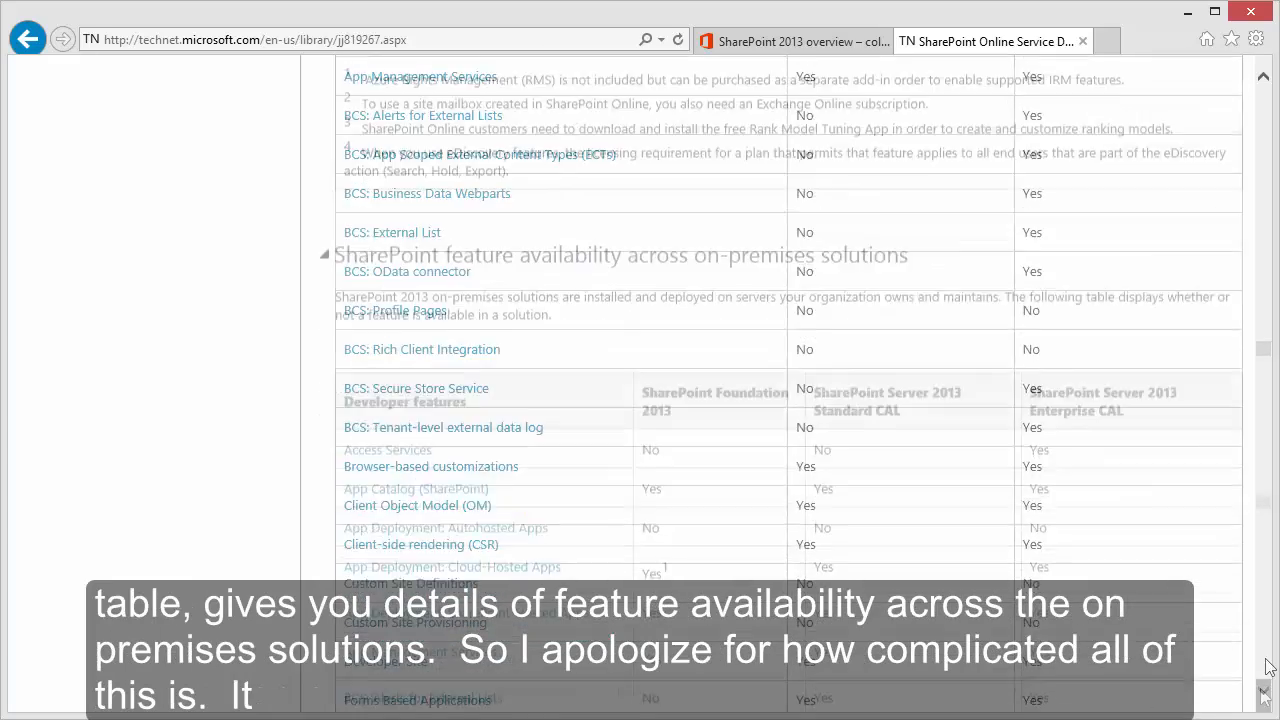
{"action": "scroll", "scroll_direction": "down", "scroll_amount": 3}
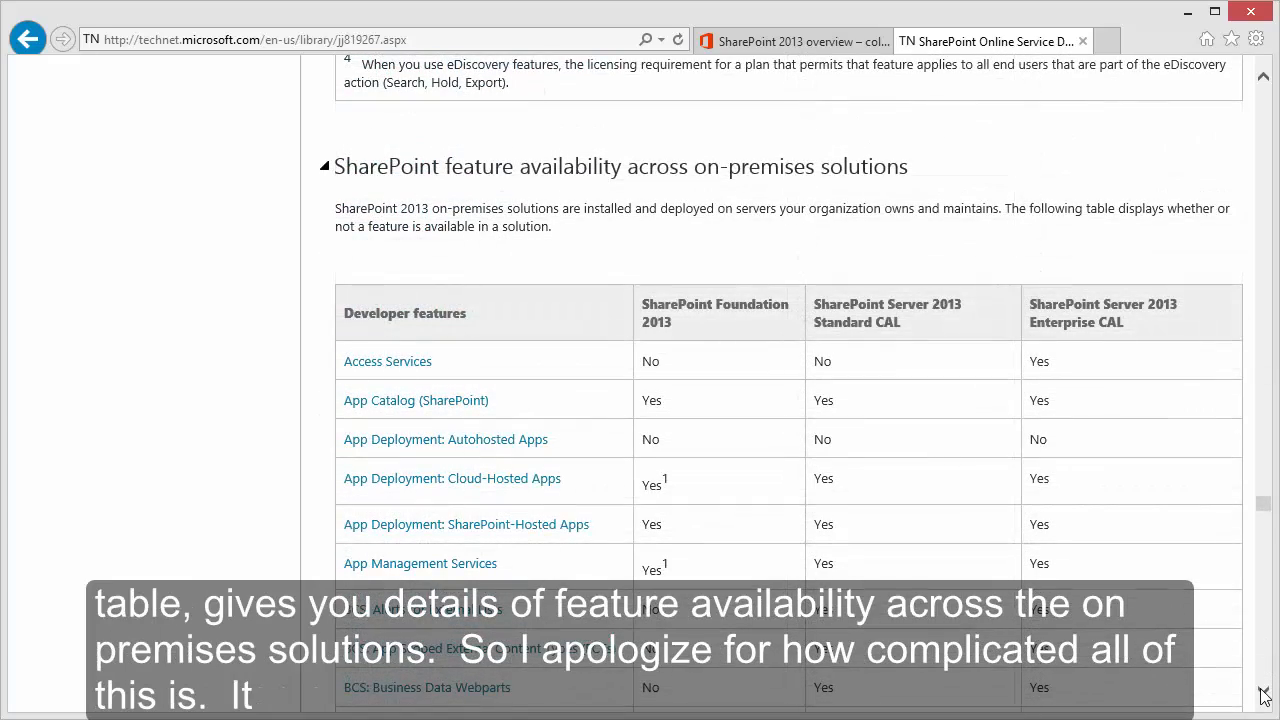